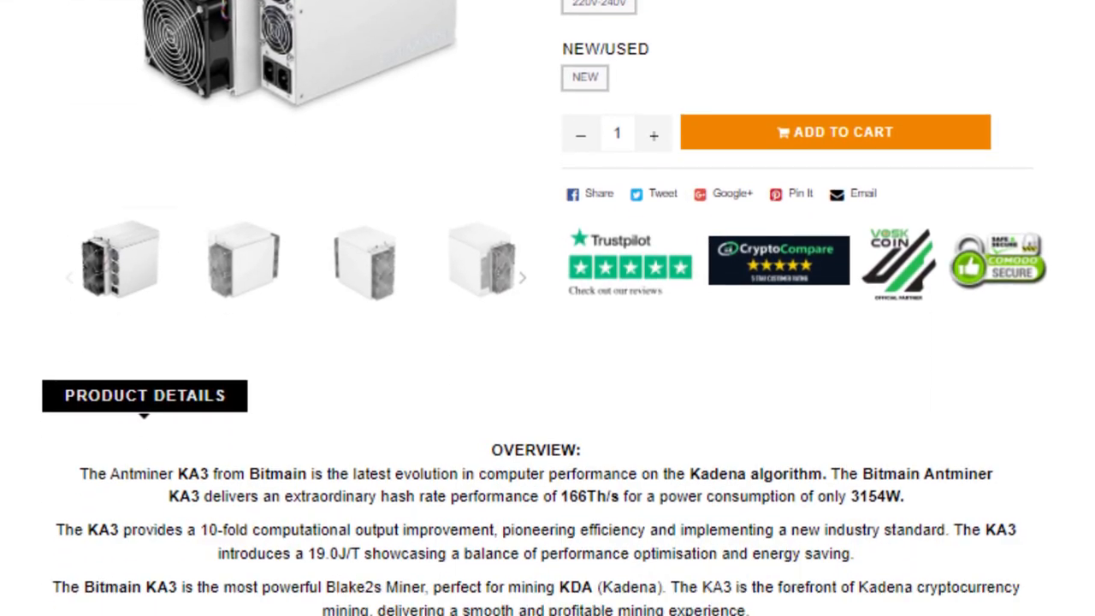
pyautogui.scroll(-3)
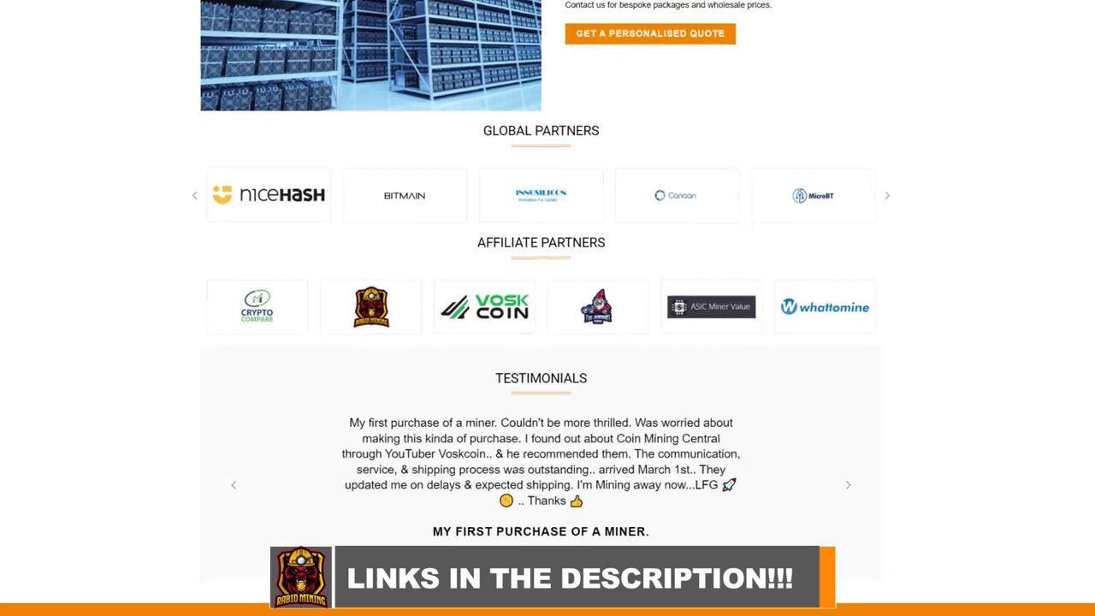
pyautogui.scroll(-3)
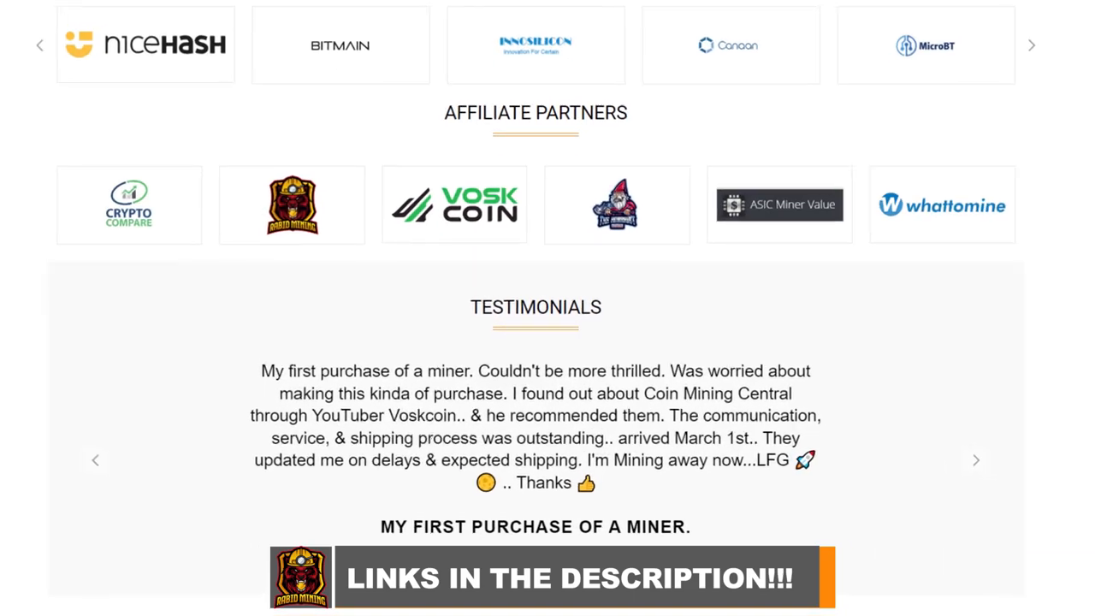